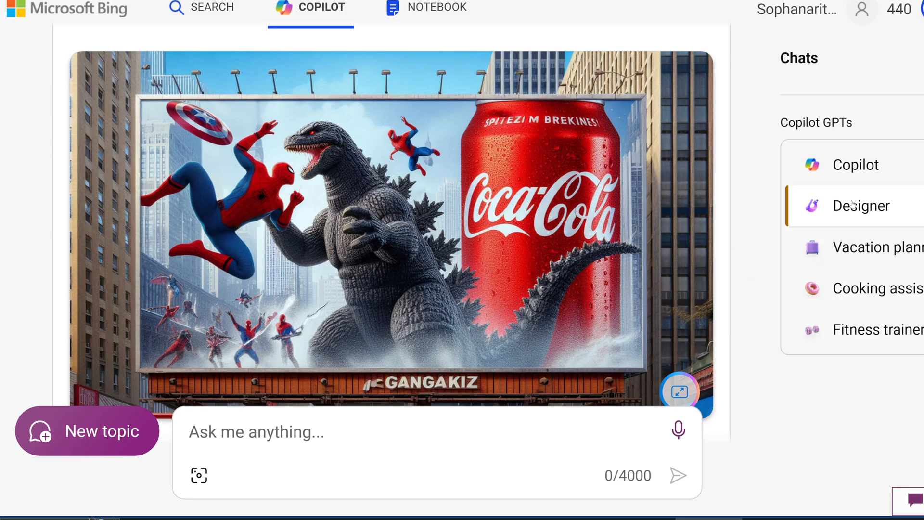
mouse_move(582, 238)
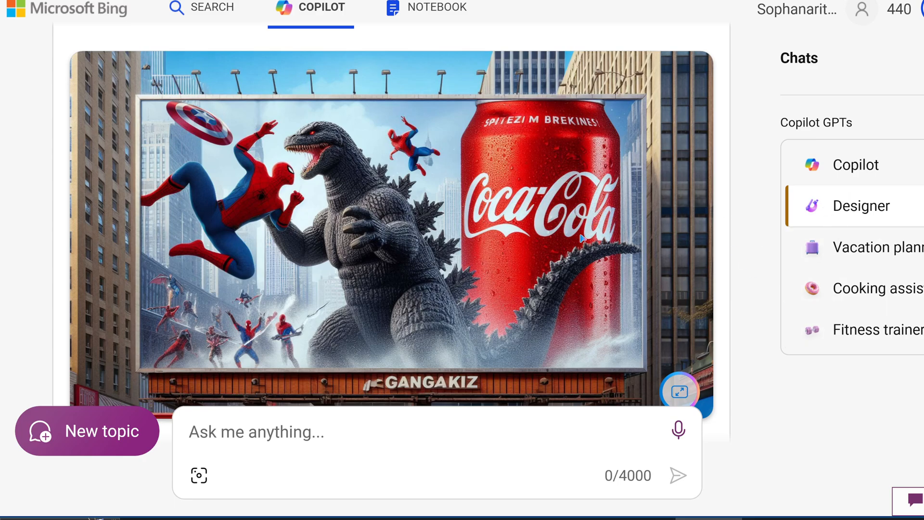
mouse_move(367, 256)
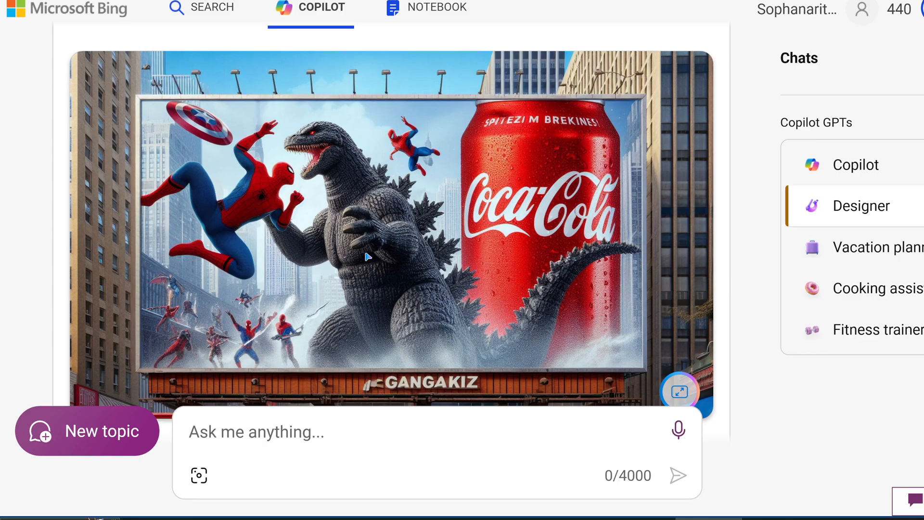
mouse_move(369, 254)
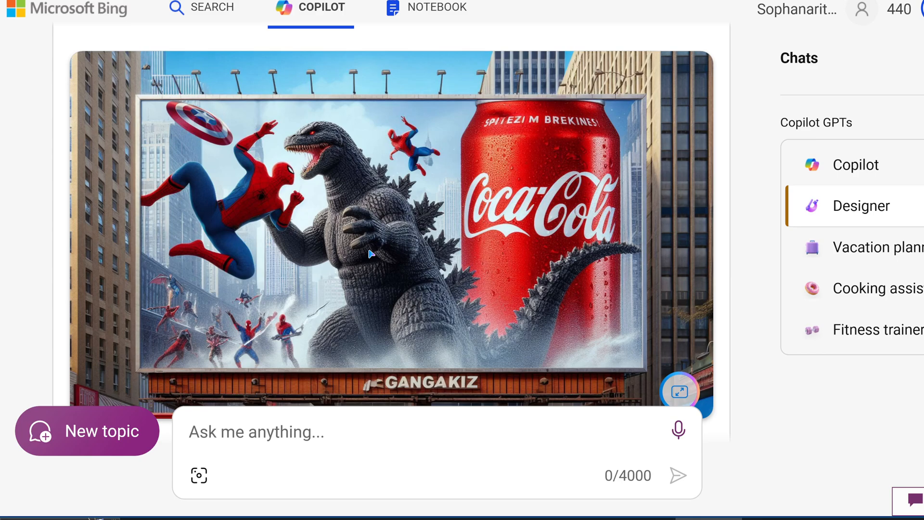
mouse_move(417, 226)
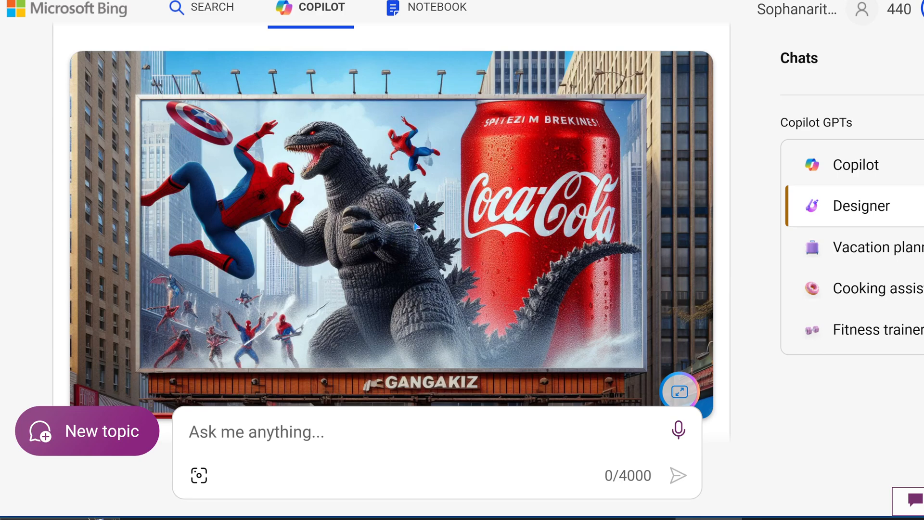
mouse_move(417, 226)
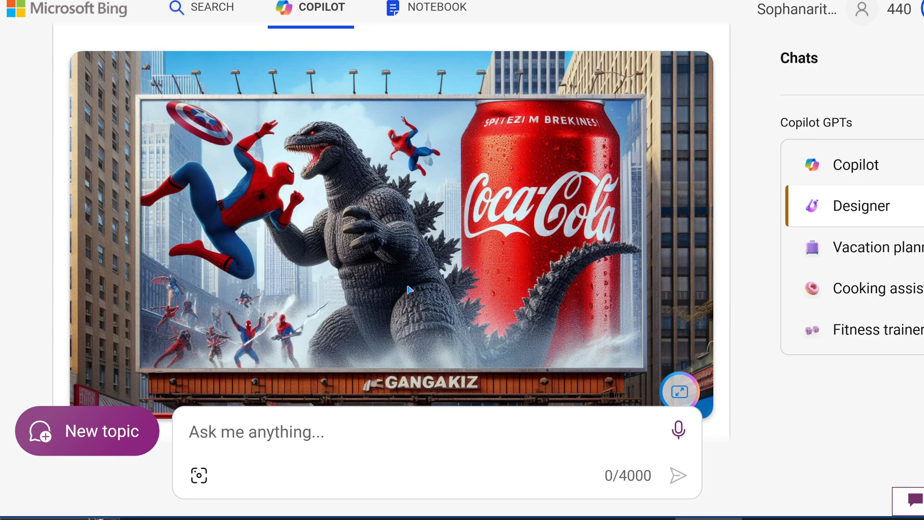
mouse_move(364, 247)
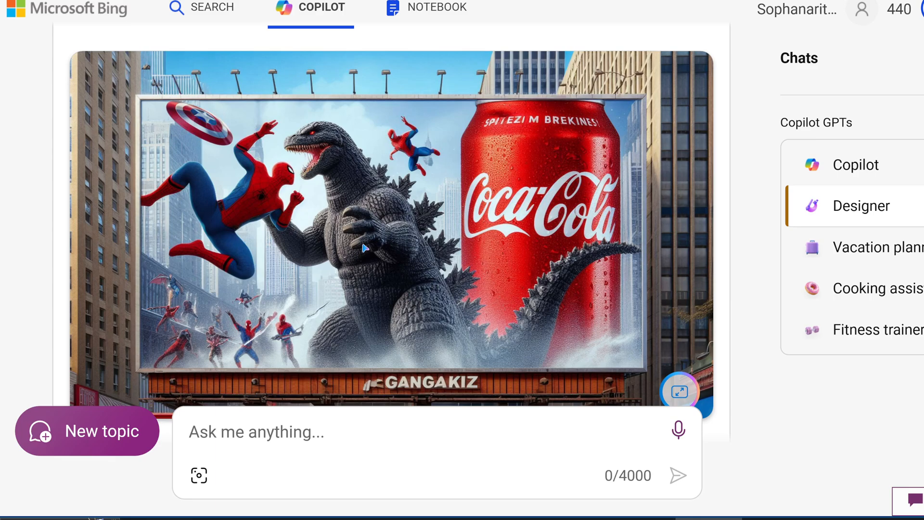
mouse_move(182, 65)
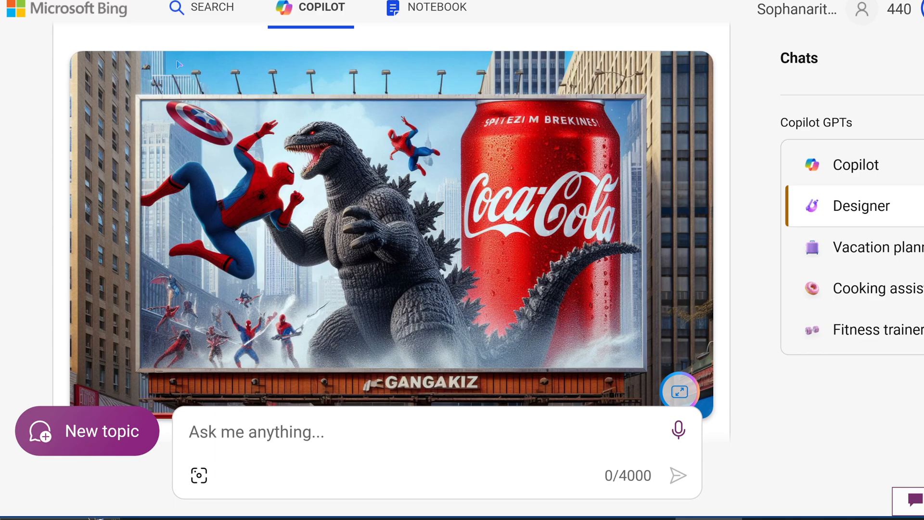
mouse_move(734, 177)
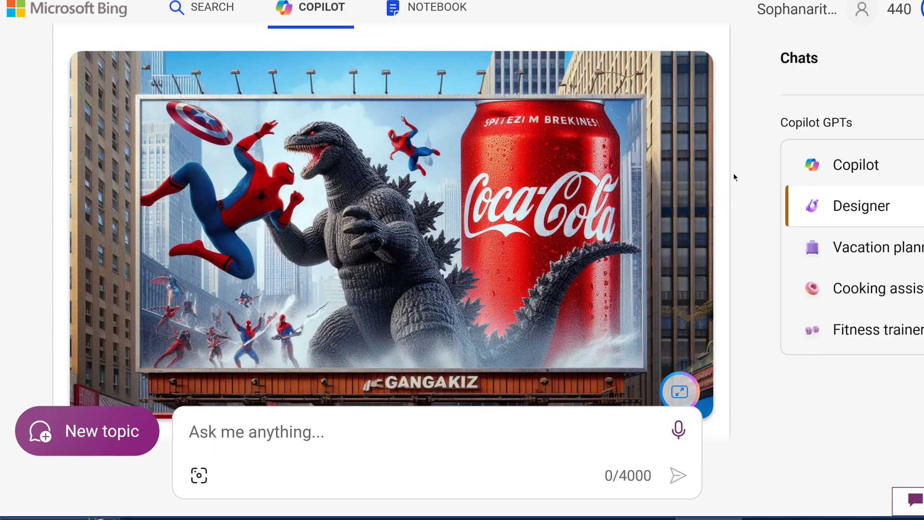
mouse_move(644, 247)
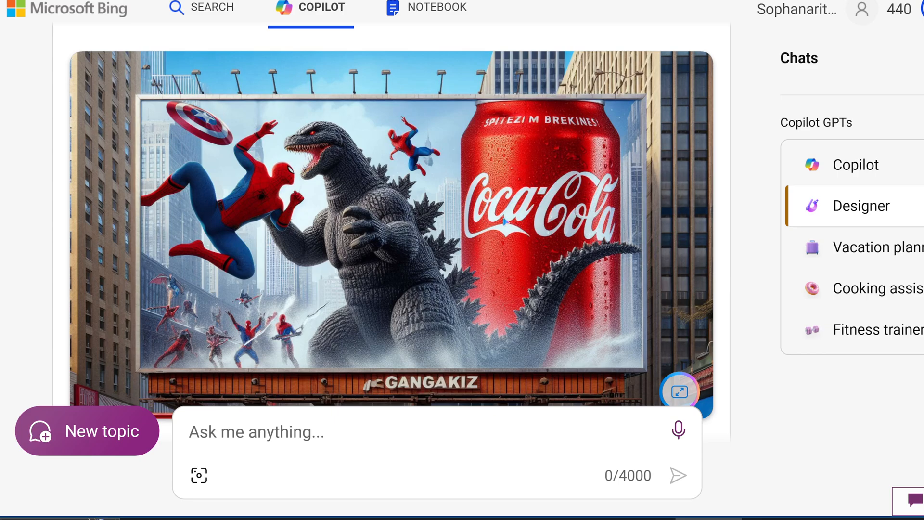
mouse_move(483, 235)
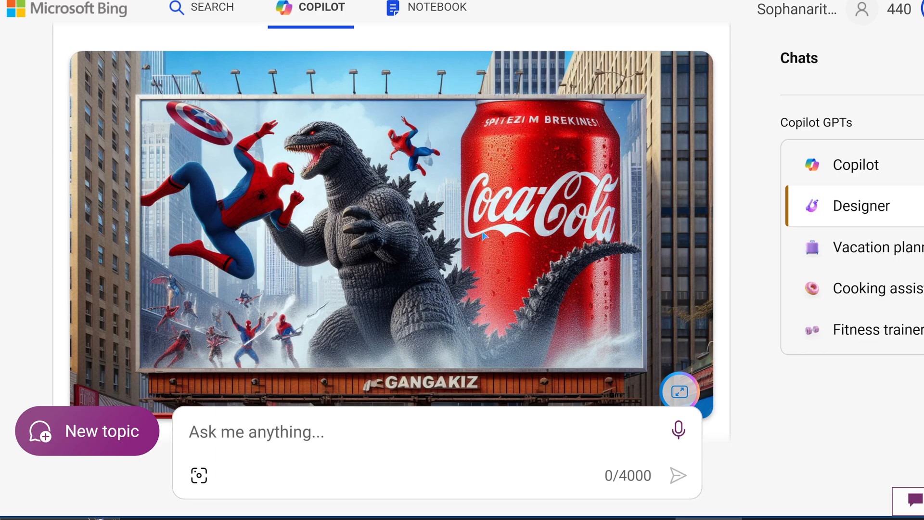
mouse_move(415, 217)
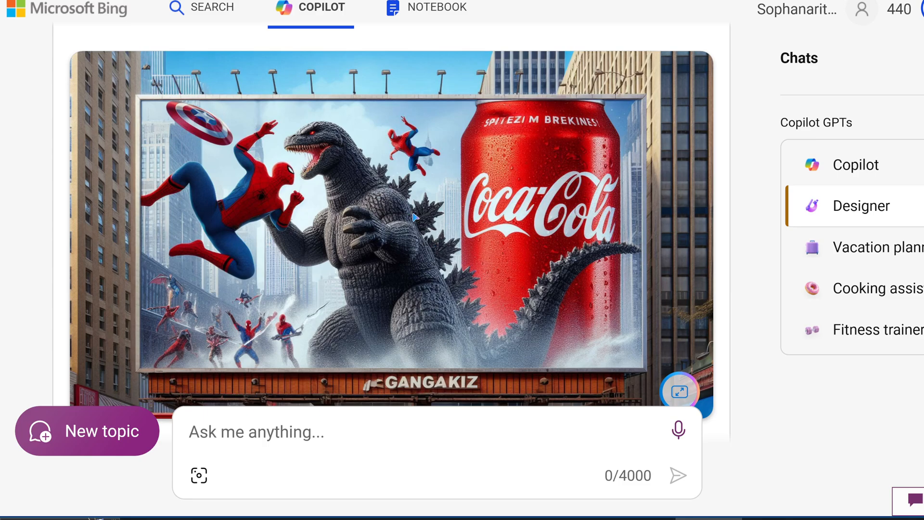
mouse_move(772, 216)
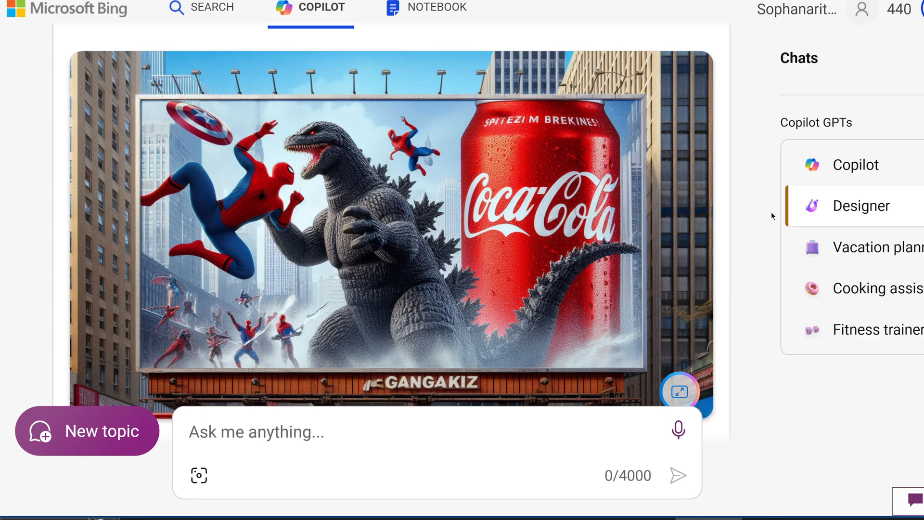
mouse_move(348, 165)
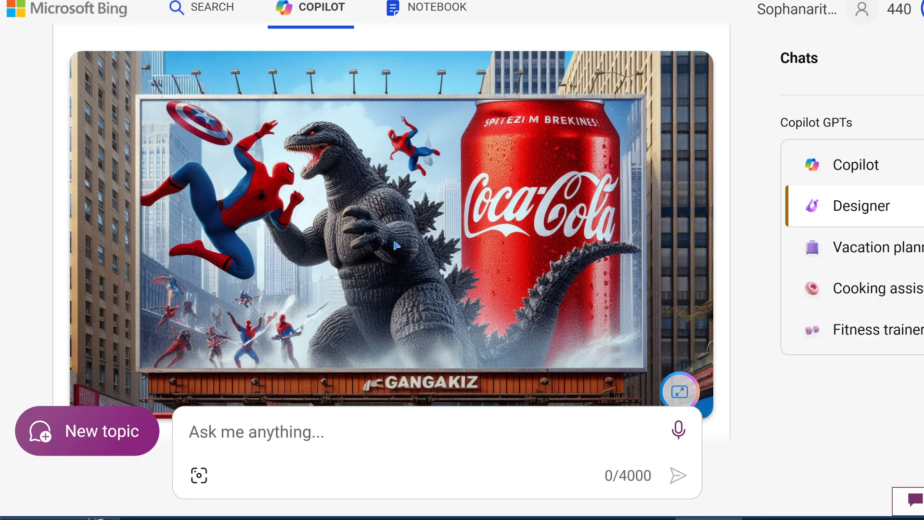
mouse_move(421, 262)
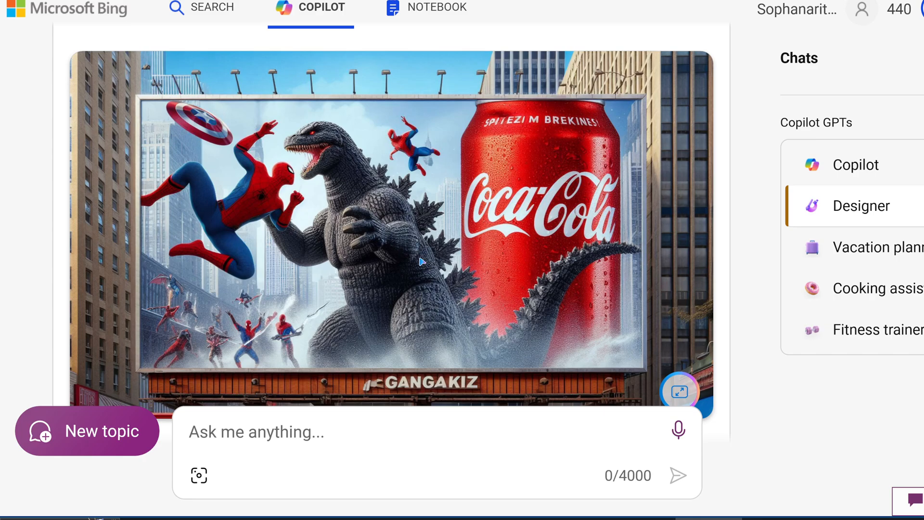
mouse_move(362, 270)
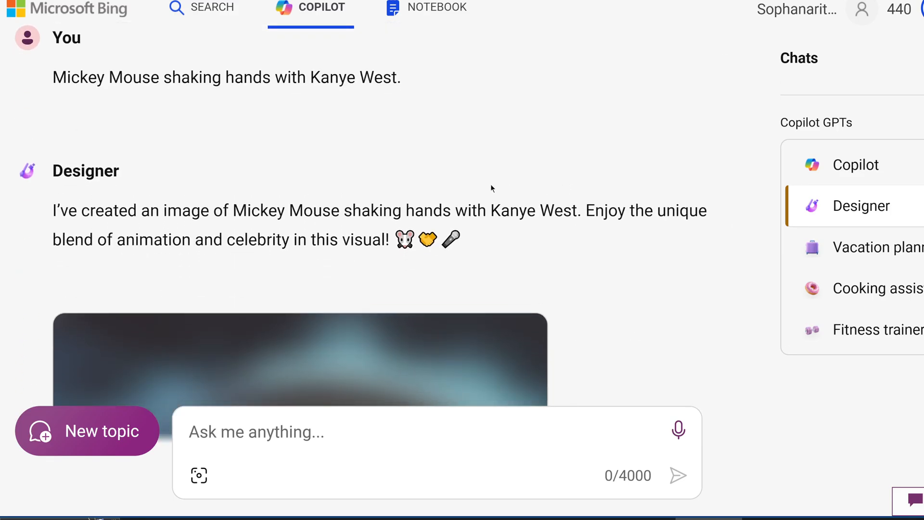
Scroll past the blocked Mickey Mouse prompt to Designer's refusal about President Biden.
scroll("down", 3)
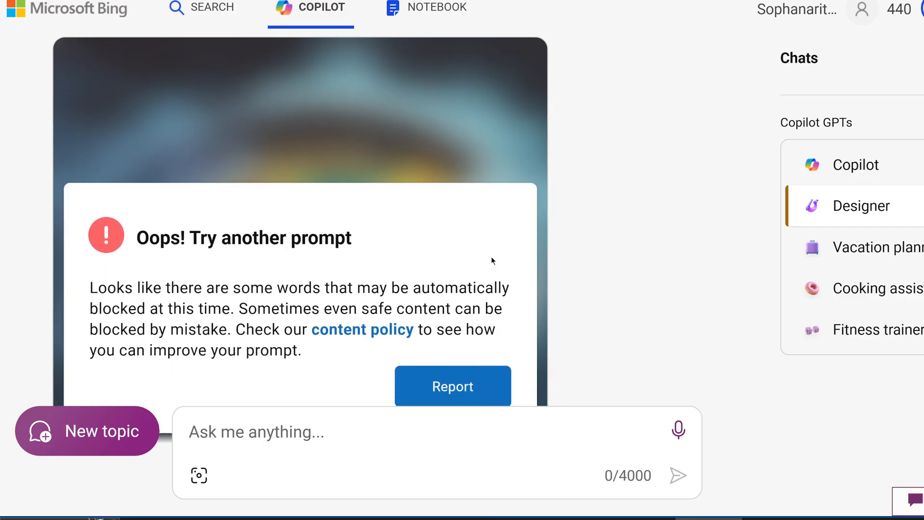
mouse_move(489, 248)
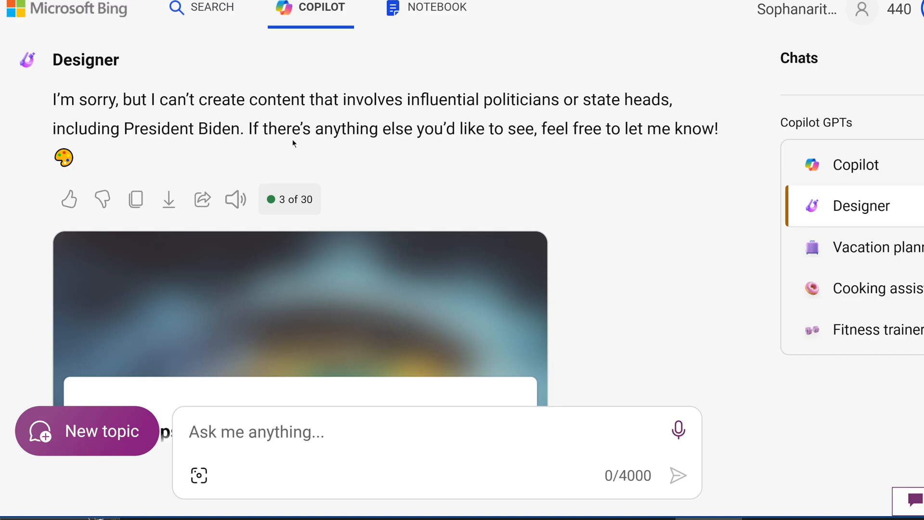
mouse_move(371, 170)
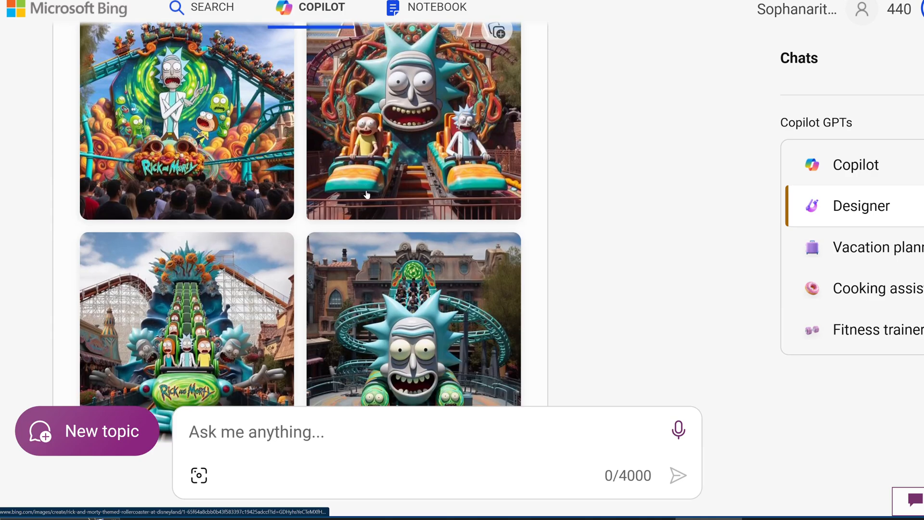
Scroll past the Rick and Morty roller coaster and Nike shoe images to the LEGO rifle.
scroll("down", 3)
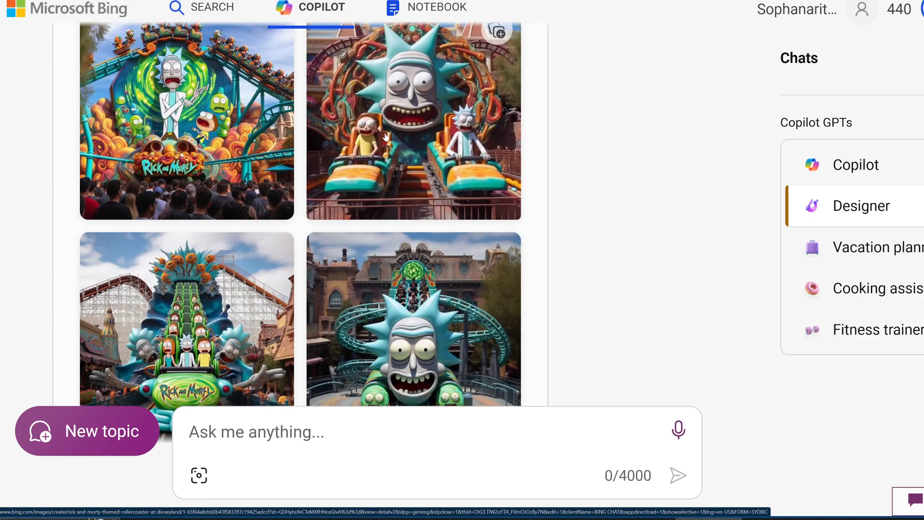
scroll("down", 3)
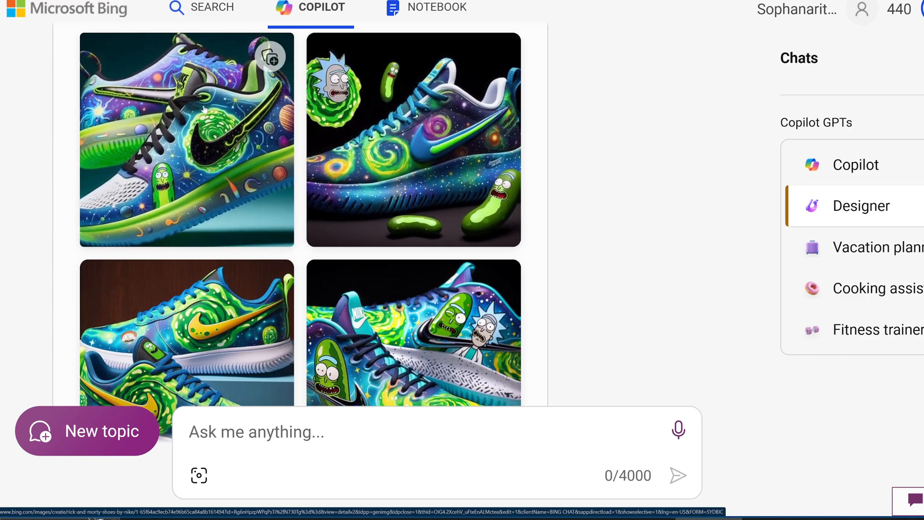
scroll("down", 3)
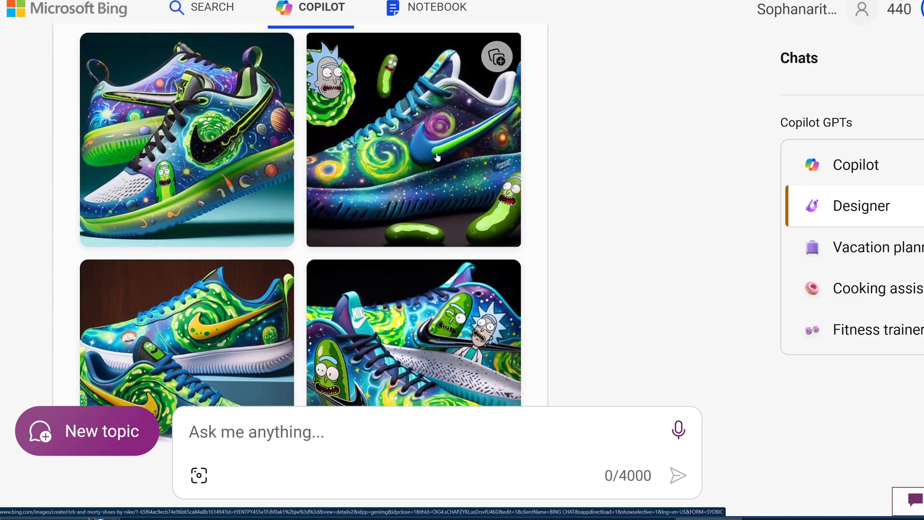
mouse_move(427, 145)
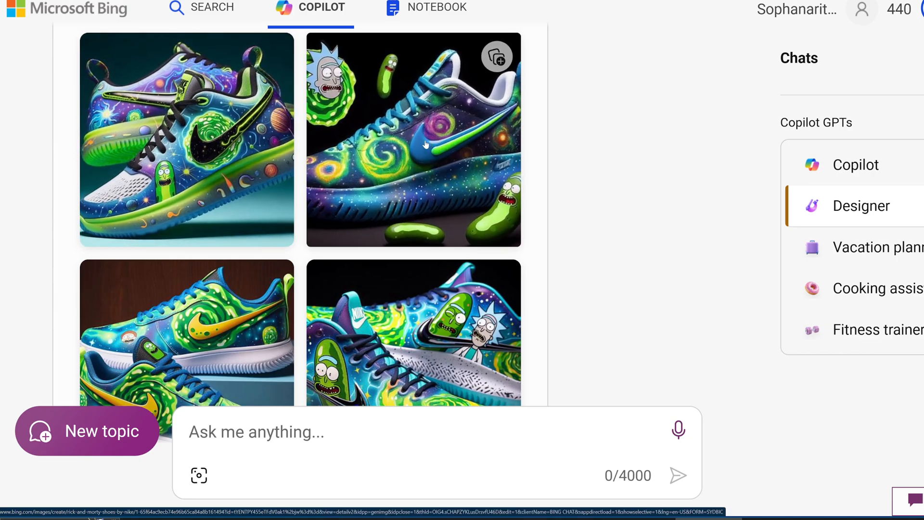
scroll("down", 3)
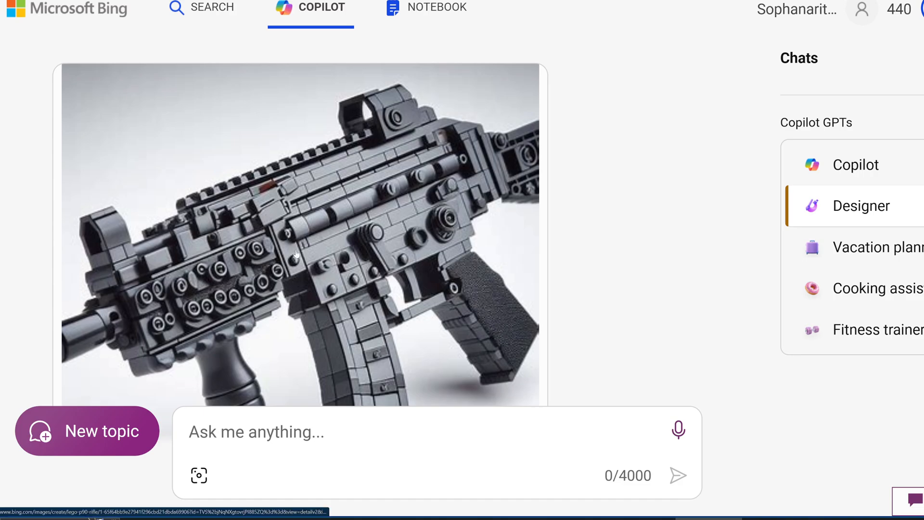
mouse_move(331, 298)
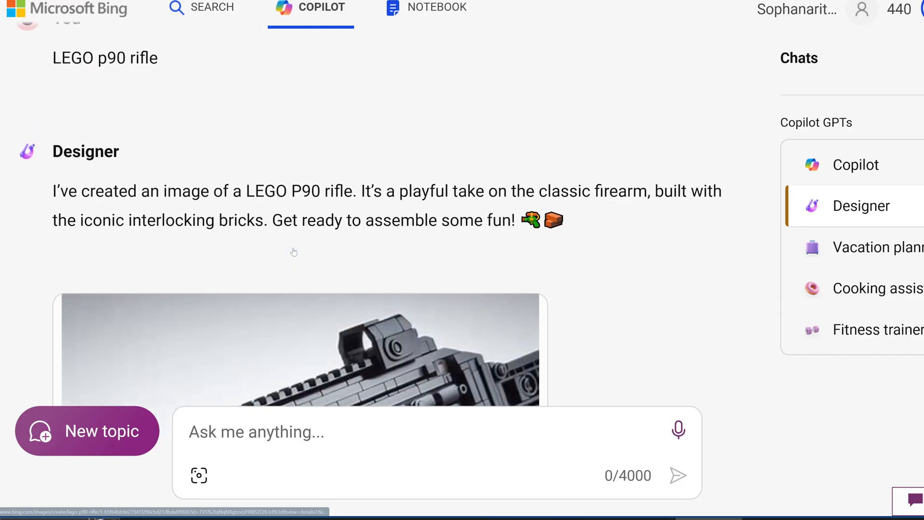
Scroll past the LEGO P90 rifle result to the Jack Daniels McDonald's meal prompt.
scroll("down", 3)
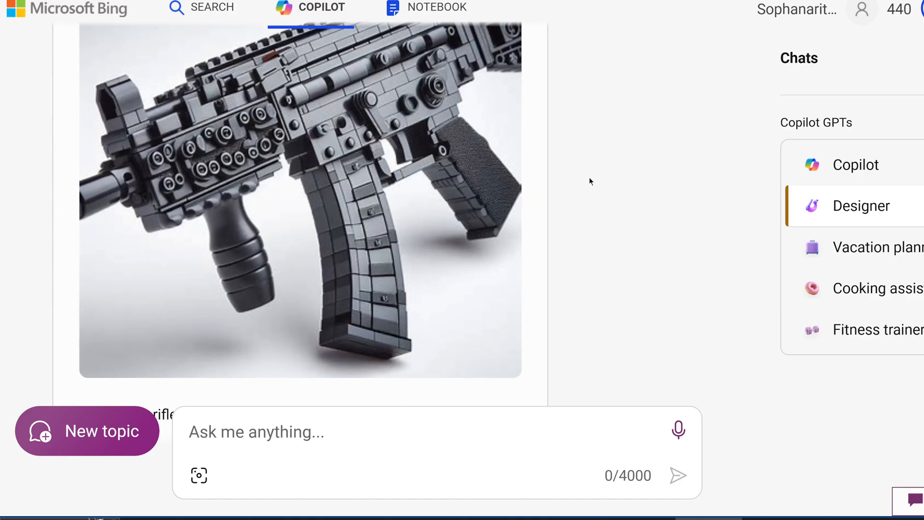
scroll("down", 3)
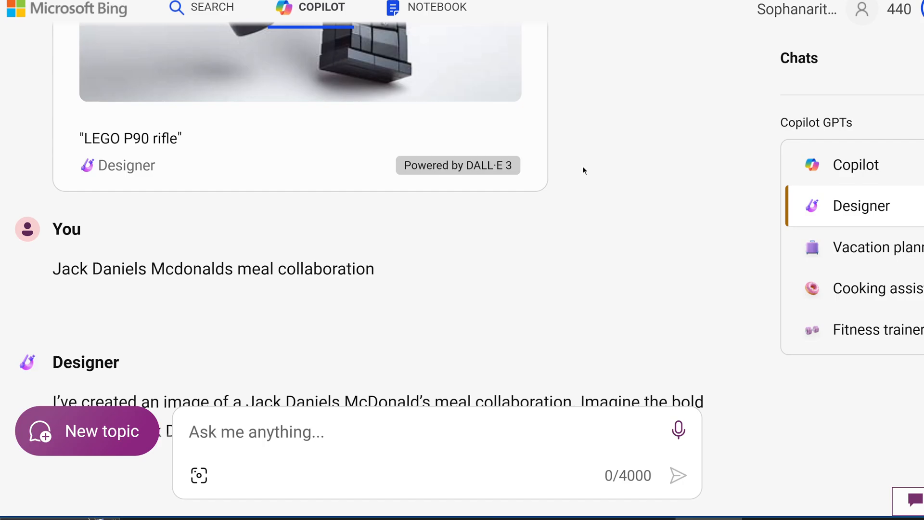
mouse_move(566, 183)
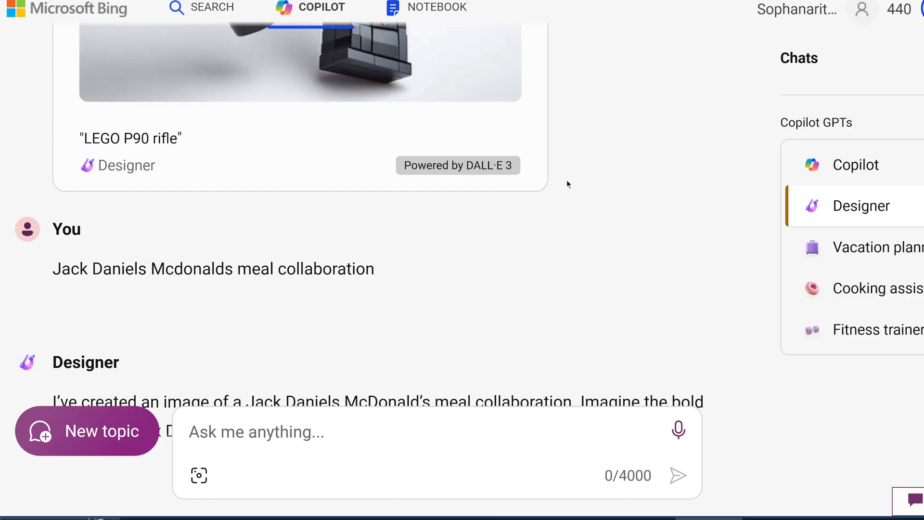
Scroll through the four Jack Daniels McDonald's meal images down to the suggestion chips.
scroll("down", 3)
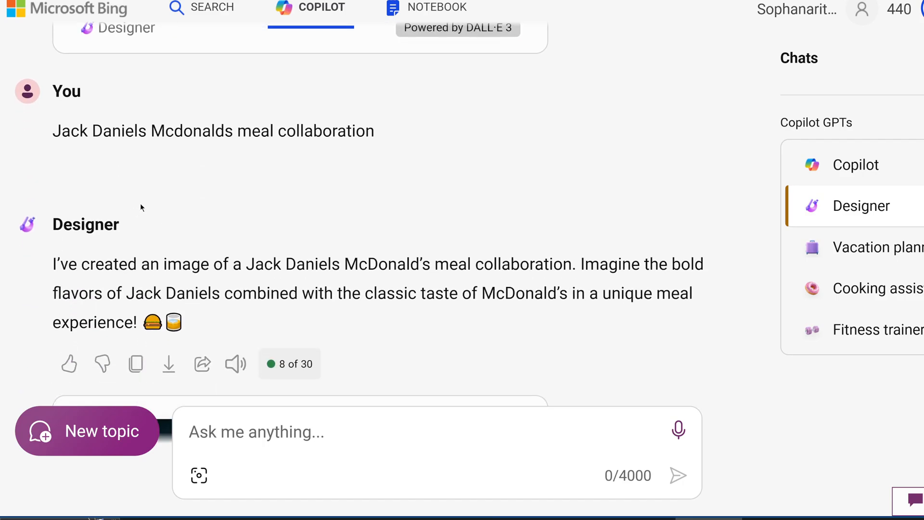
mouse_move(133, 69)
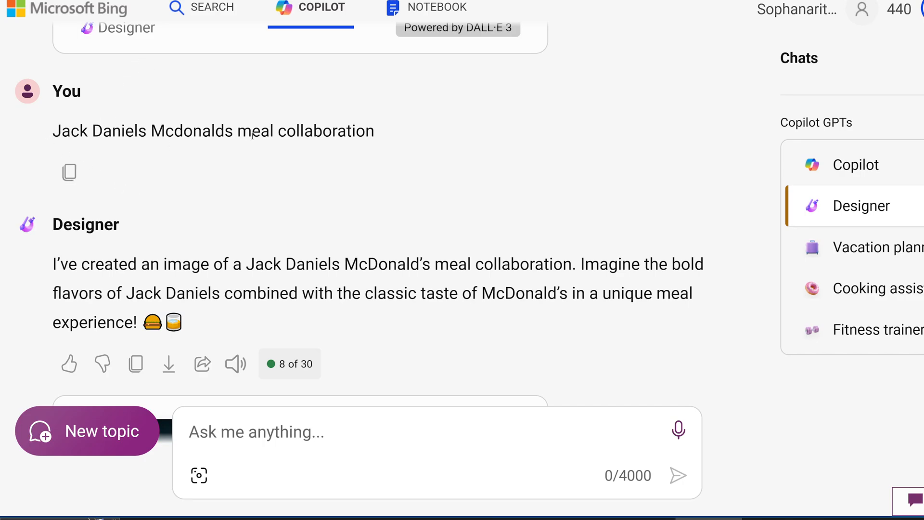
scroll("down", 3)
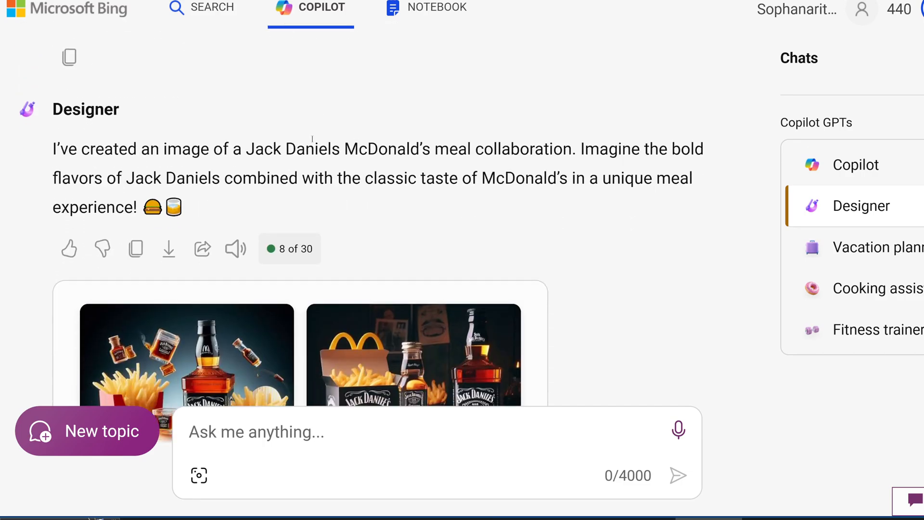
scroll("down", 3)
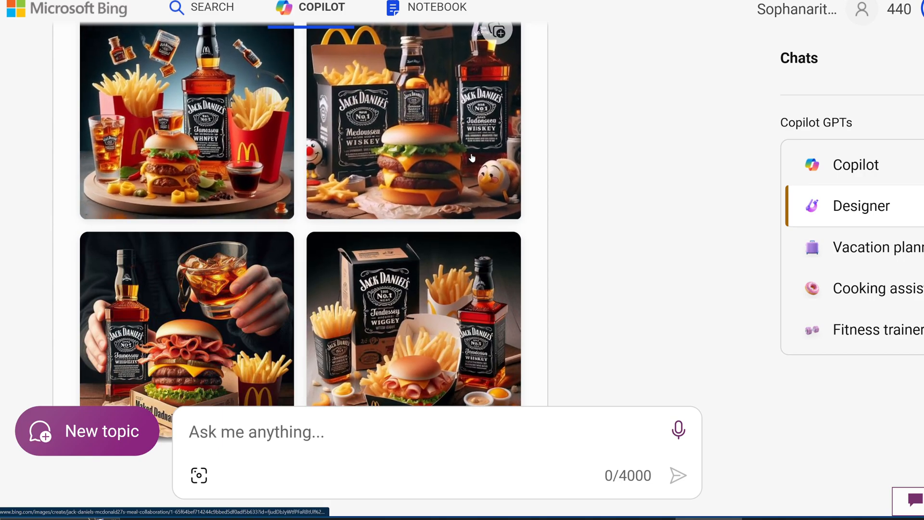
scroll("down", 3)
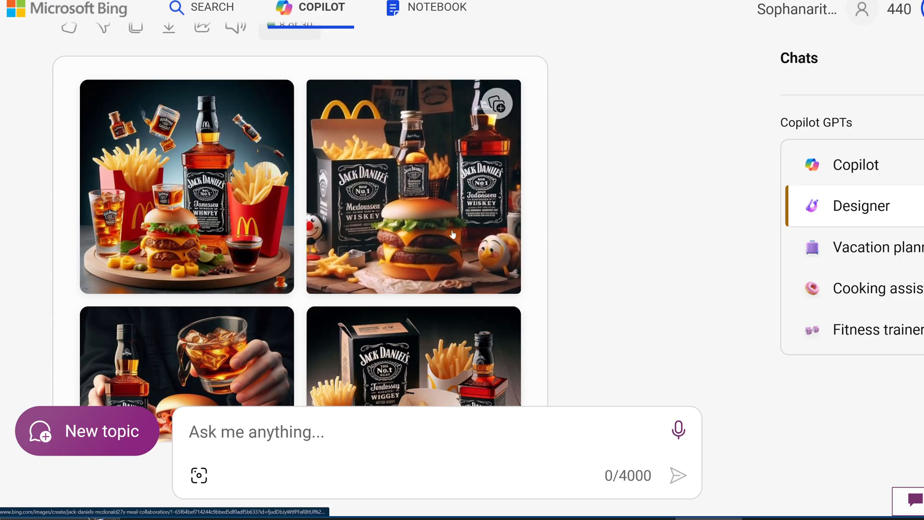
scroll("down", 3)
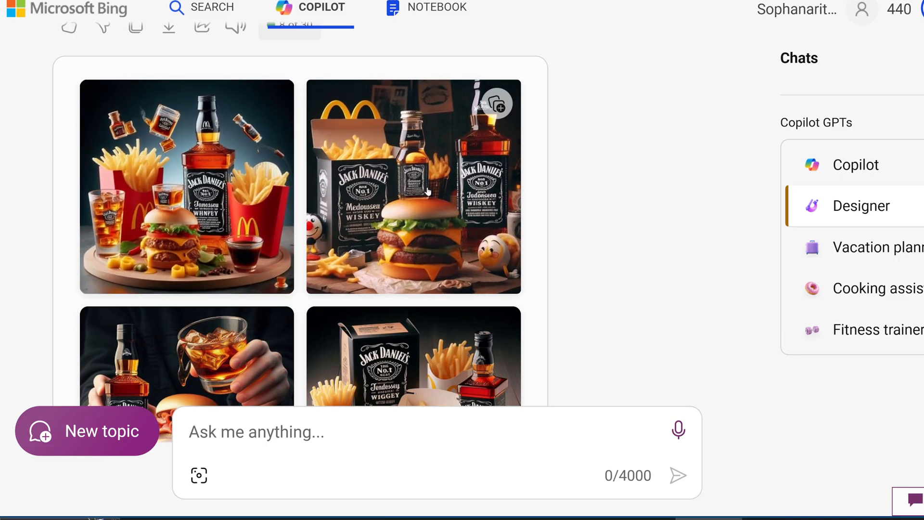
scroll("down", 3)
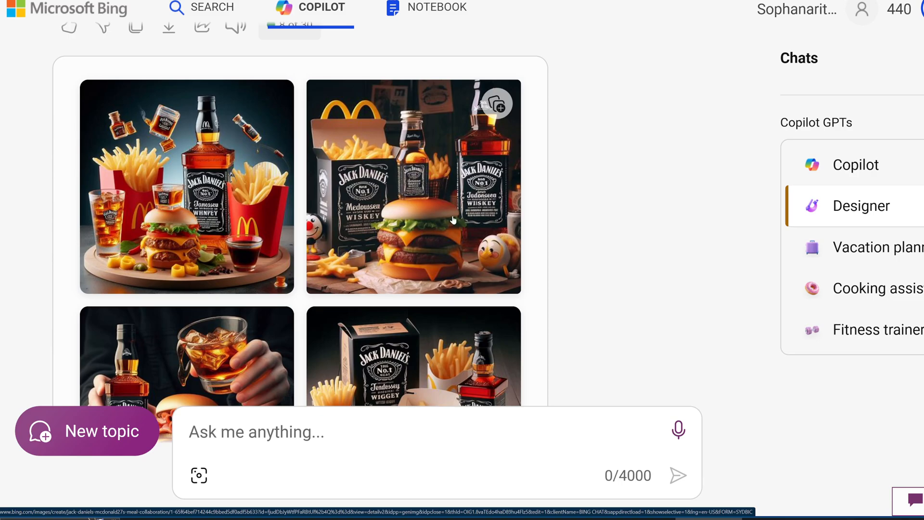
scroll("down", 3)
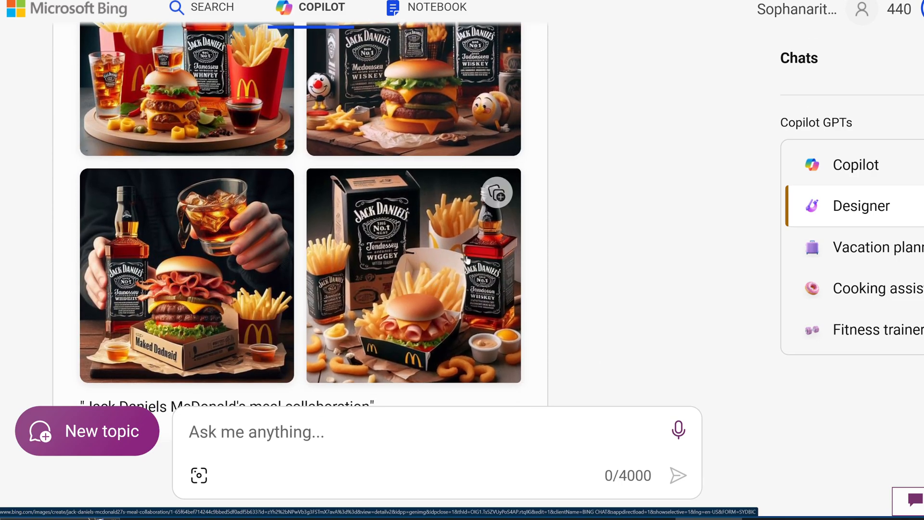
mouse_move(450, 247)
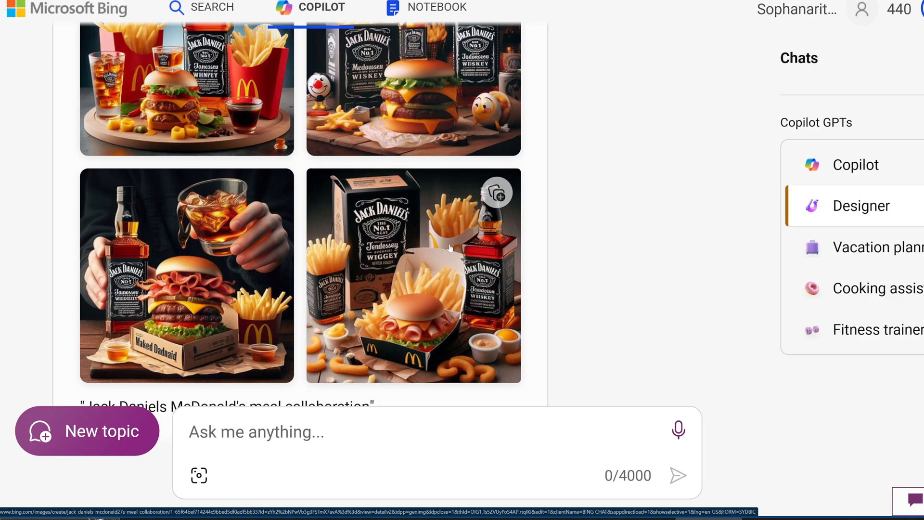
mouse_move(440, 226)
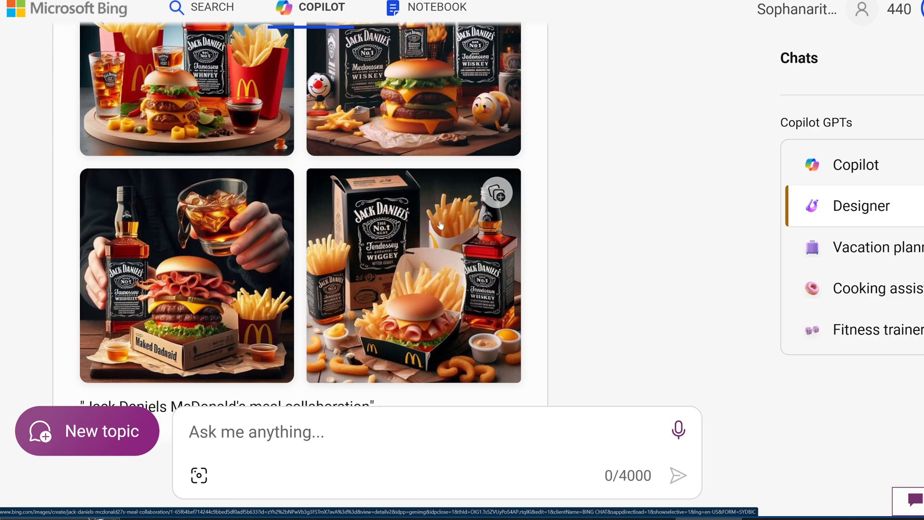
mouse_move(474, 228)
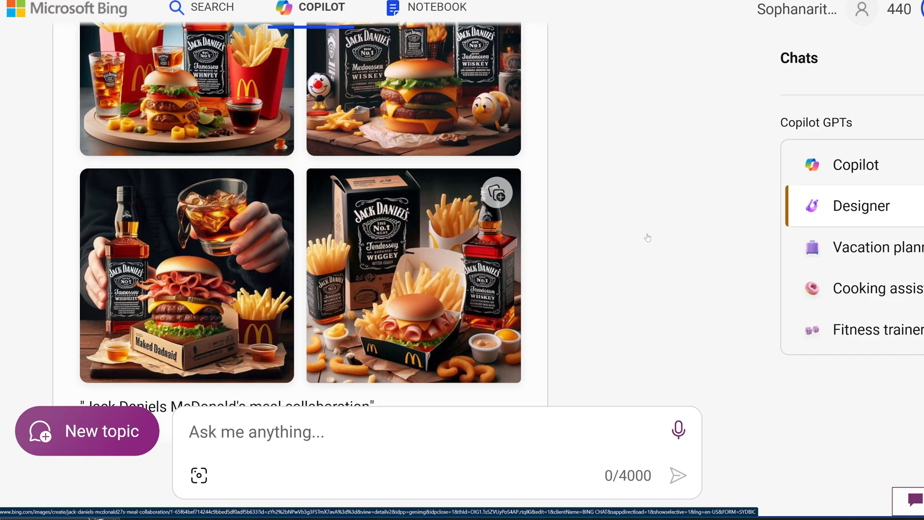
scroll("down", 3)
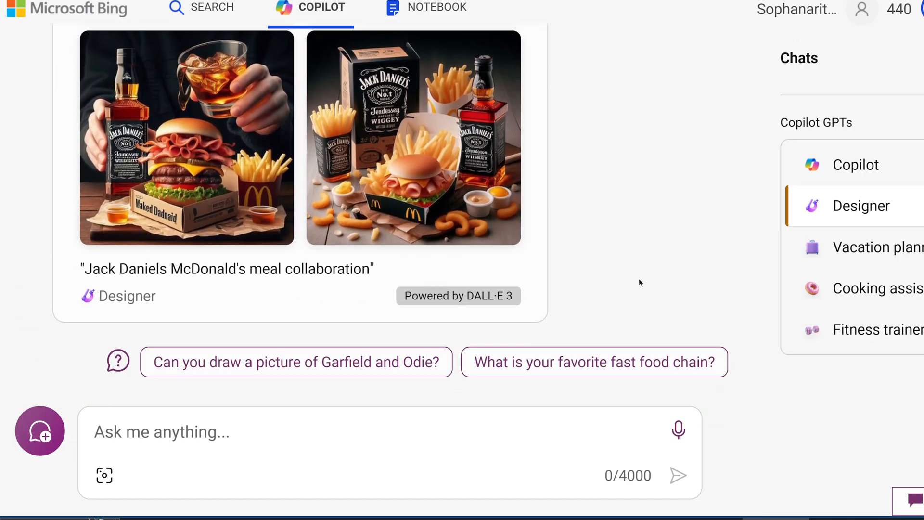
scroll("down", 3)
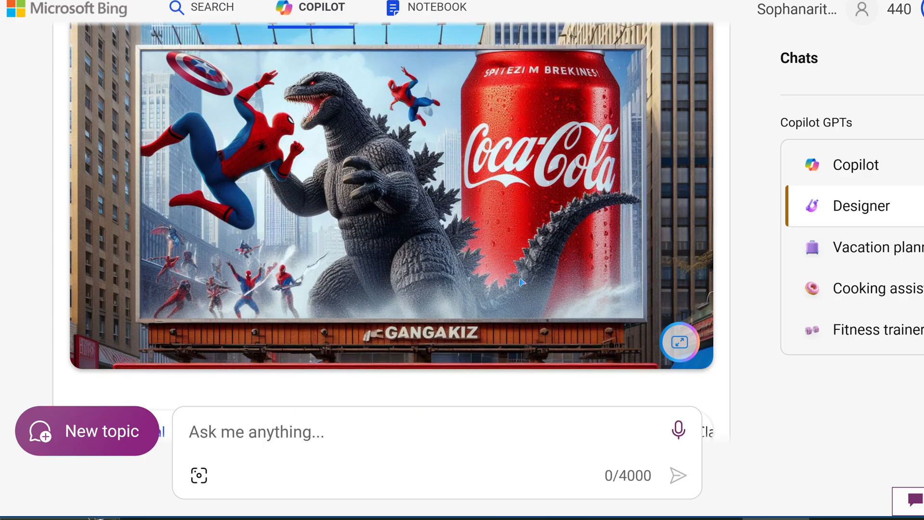
Click the Godzilla billboard image, then scroll back to the Jack Daniels McDonald's grid.
left_click(679, 342)
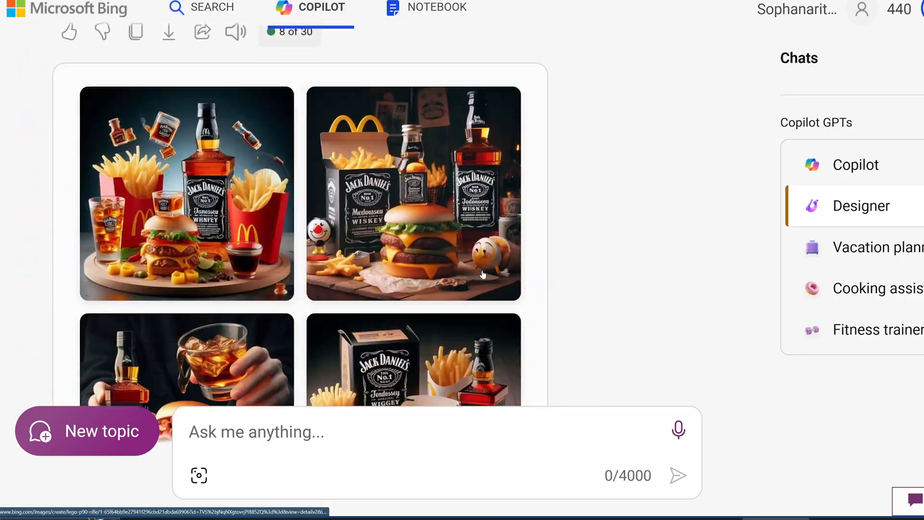
scroll("down", 3)
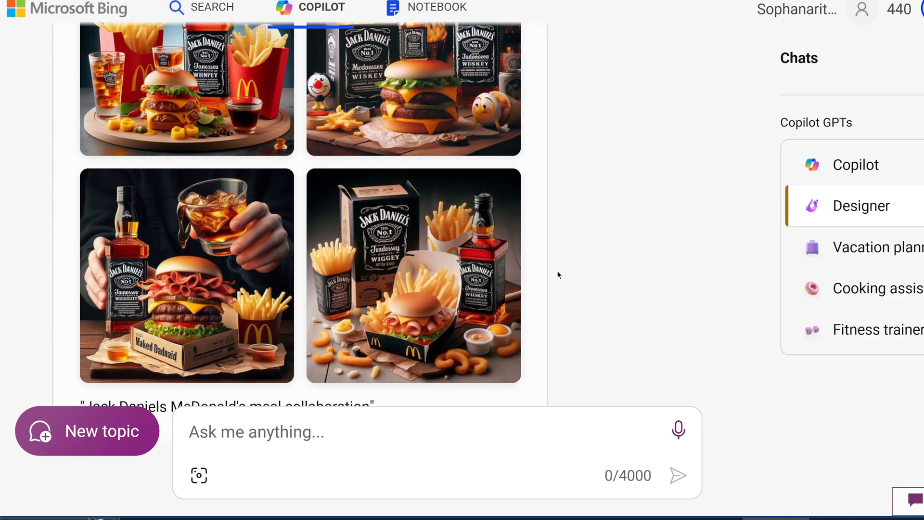
mouse_move(621, 291)
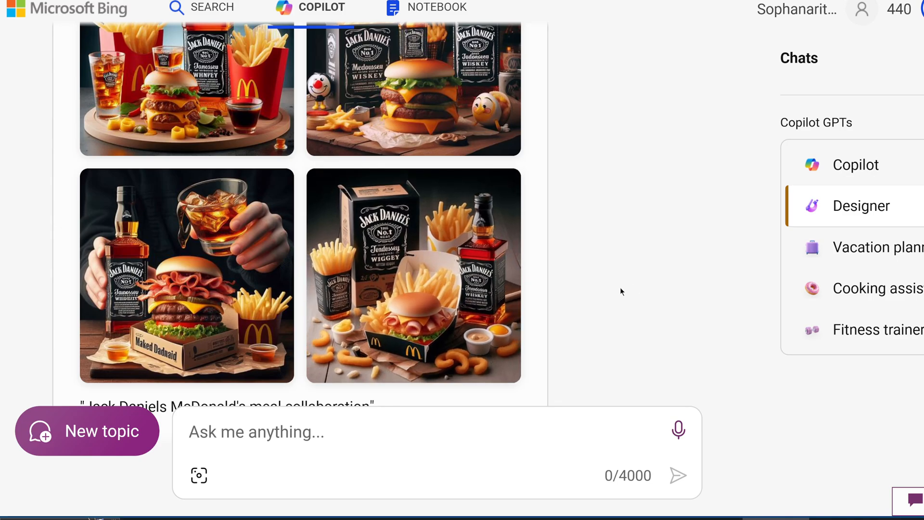